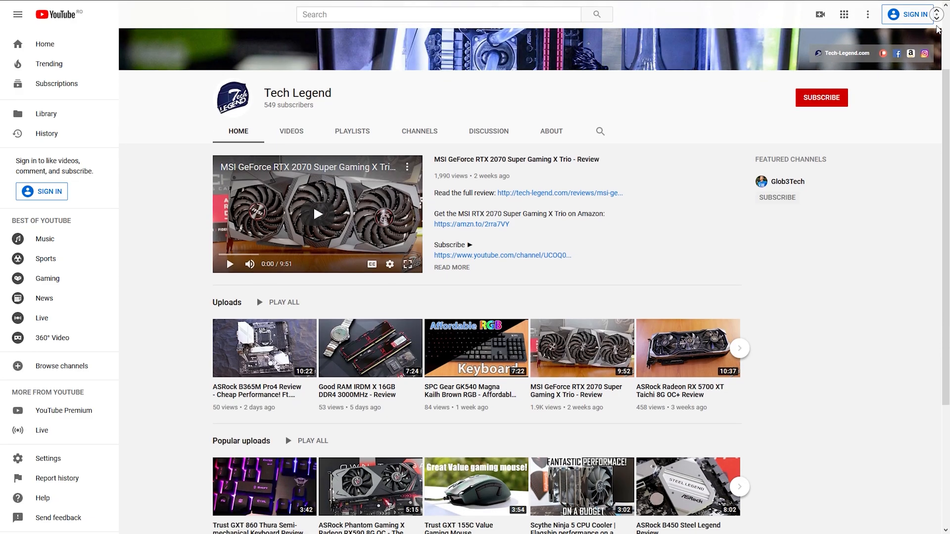
scroll("down", 3)
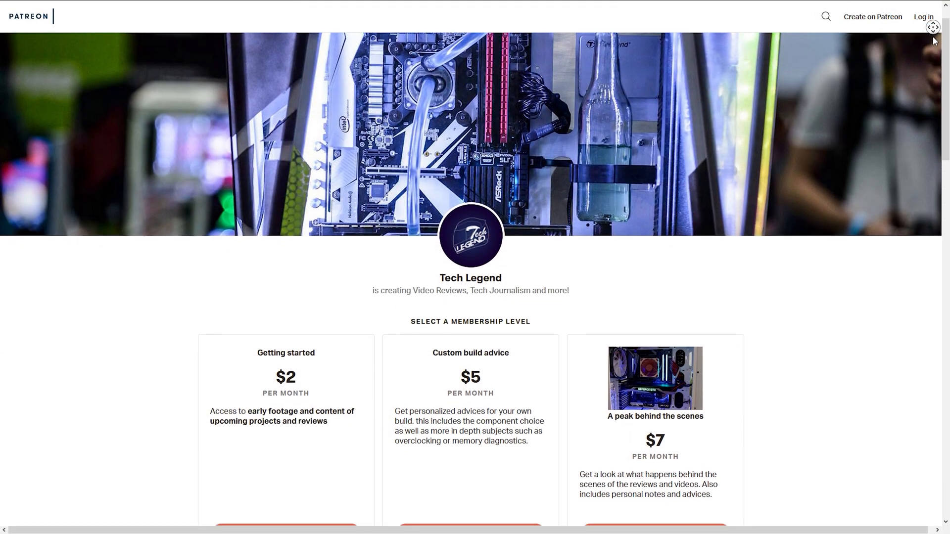
scroll("down", 3)
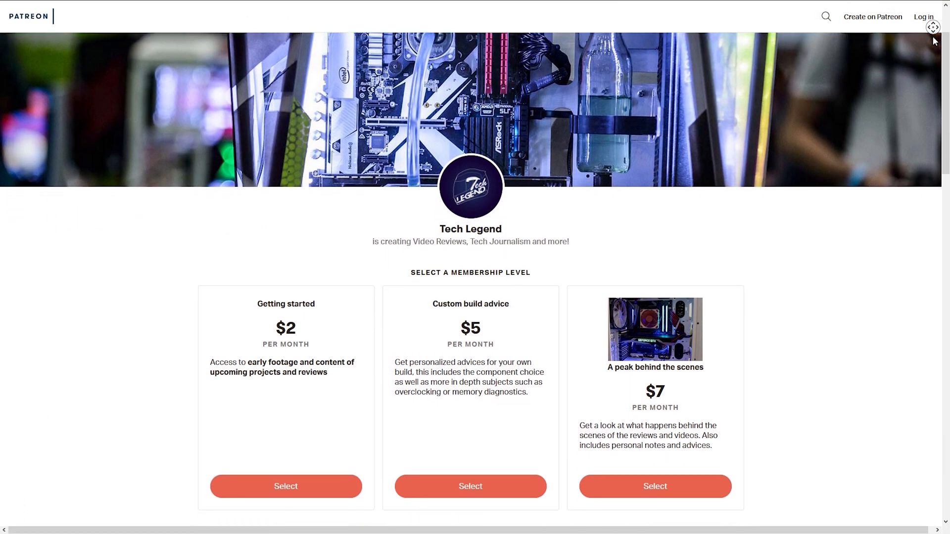